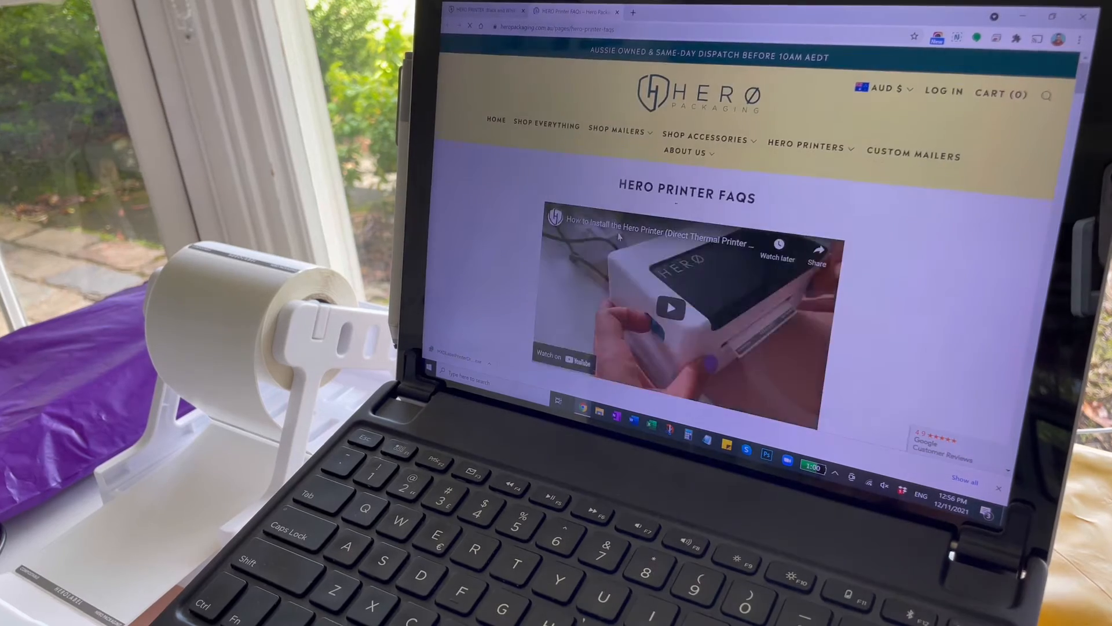
Scroll the Hero Printer FAQs page down to the direct thermal printer driver links.
scroll("down", 3)
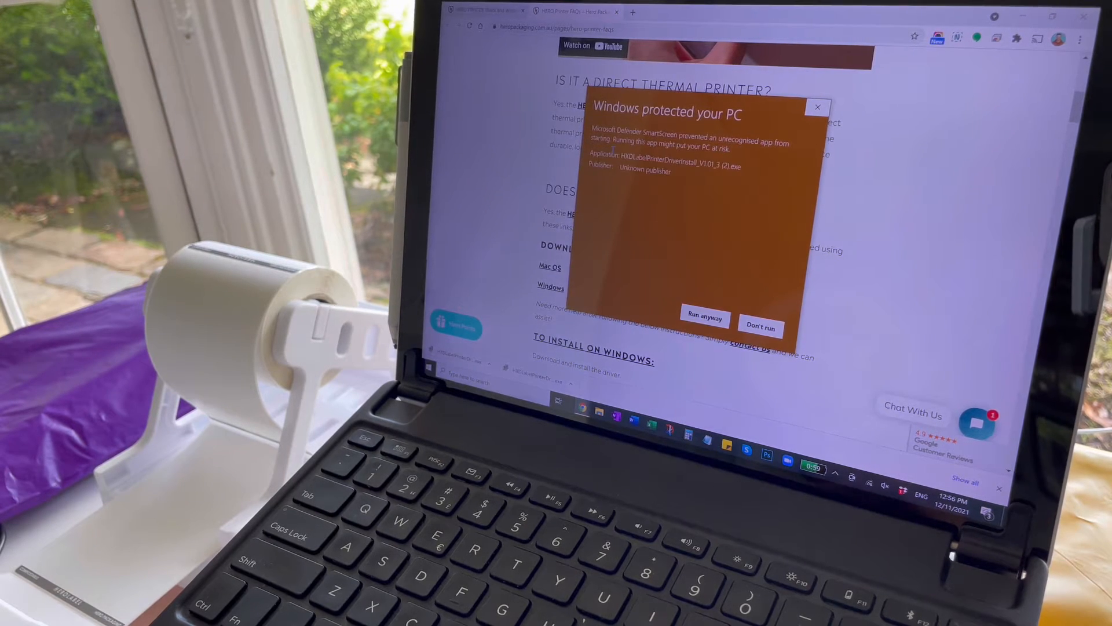
Run the unrecognised HXD driver installer, approve UAC, install it, and dismiss the success message.
left_click(704, 314)
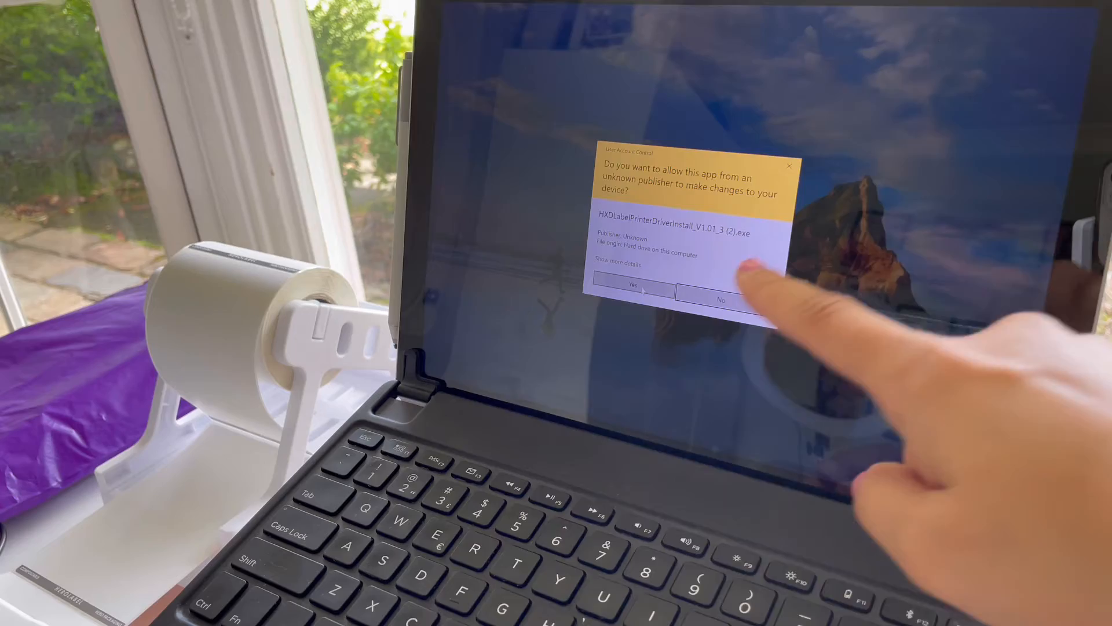
left_click(636, 285)
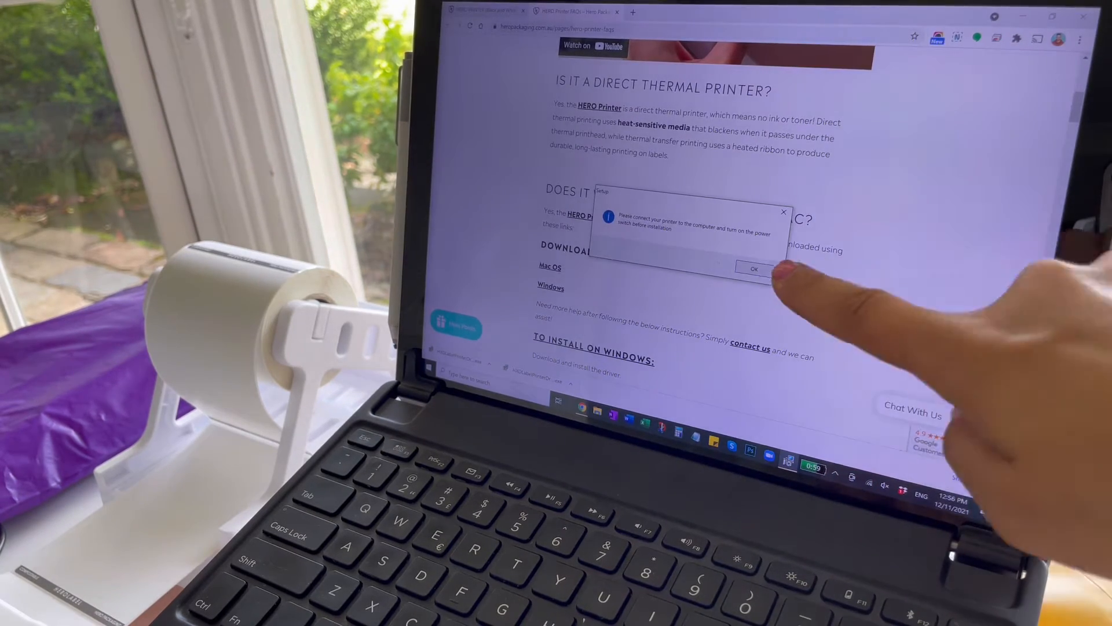
left_click(755, 269)
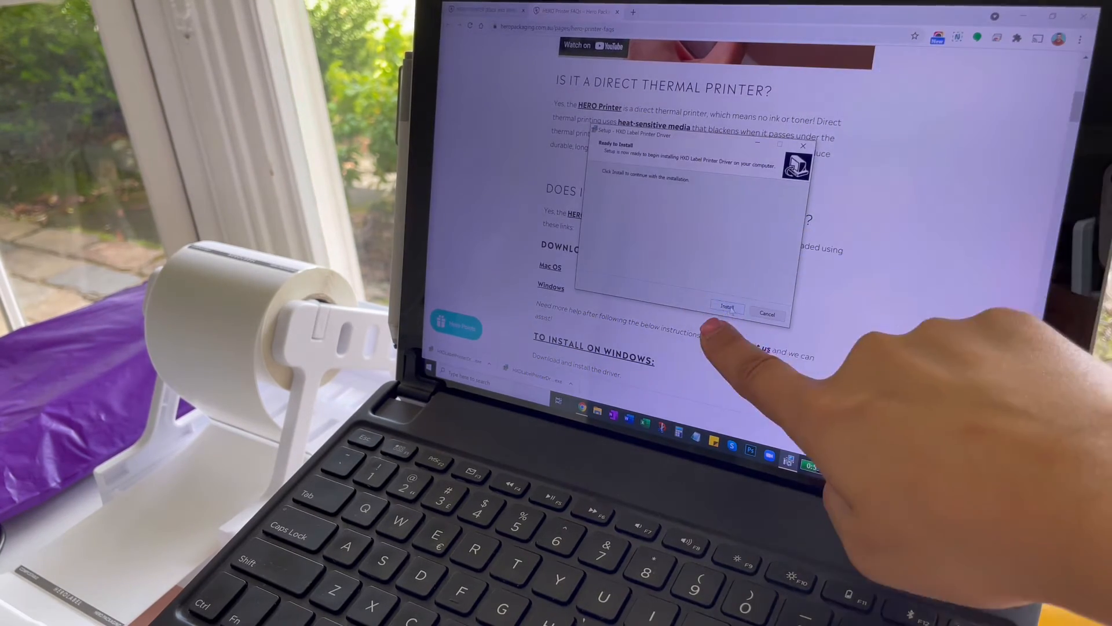
left_click(725, 307)
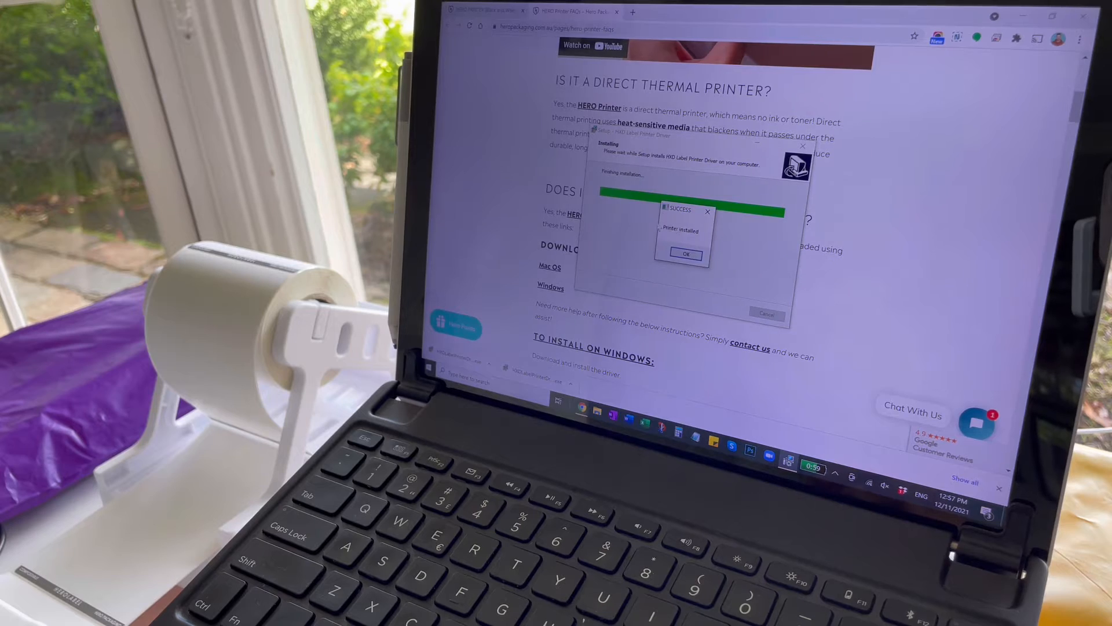
left_click(683, 254)
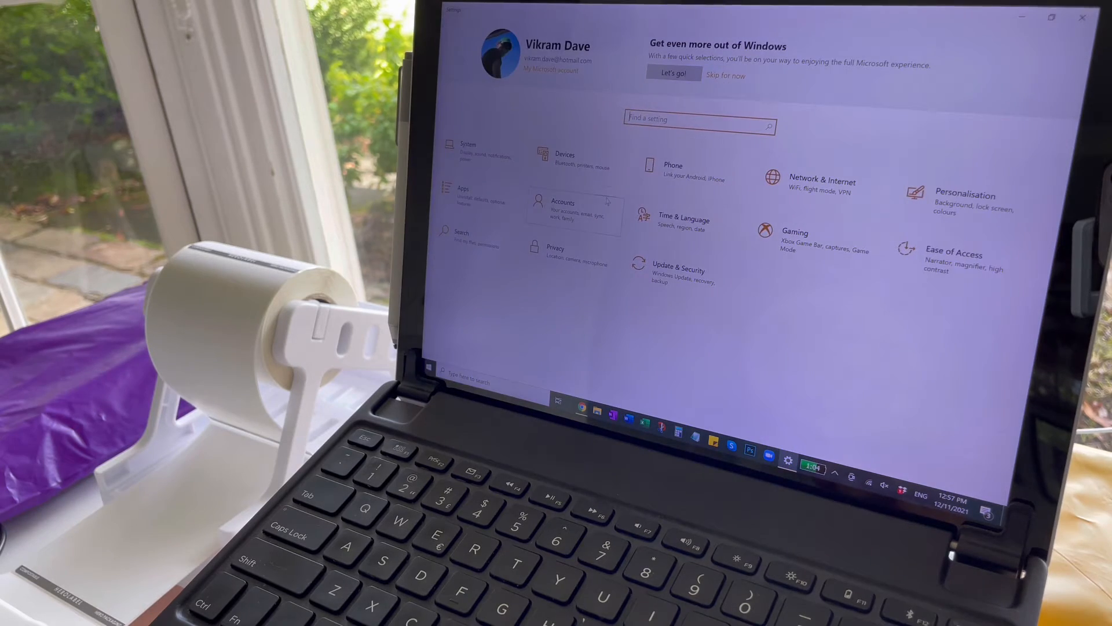
Add the detected HXD840-PRO from Devices > Printers & scanners, entering passcode 0000.
left_click(565, 155)
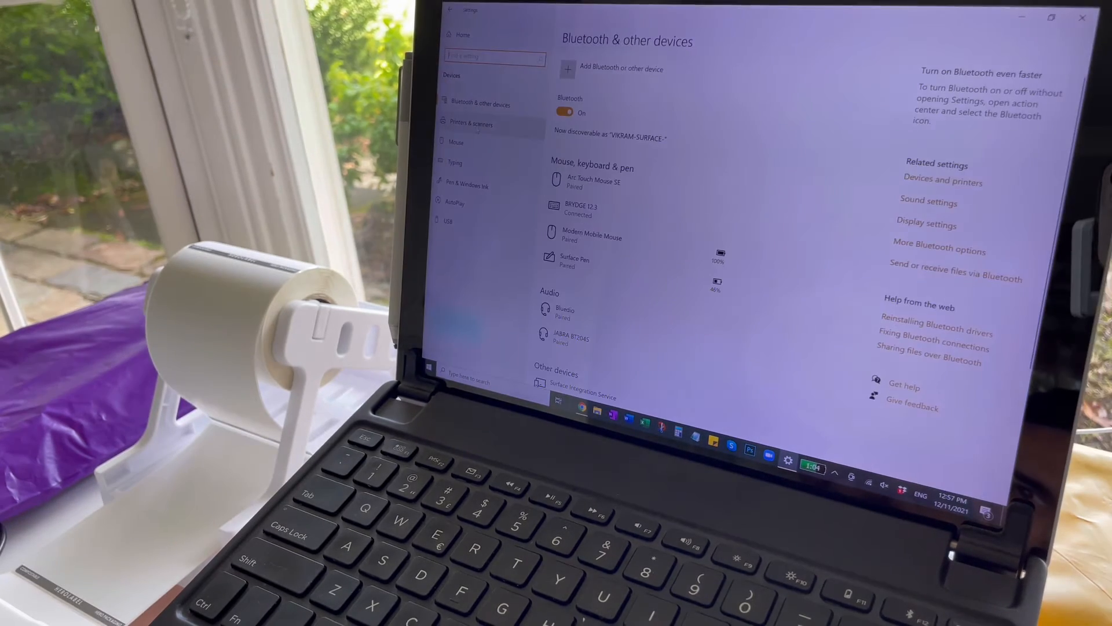
left_click(470, 123)
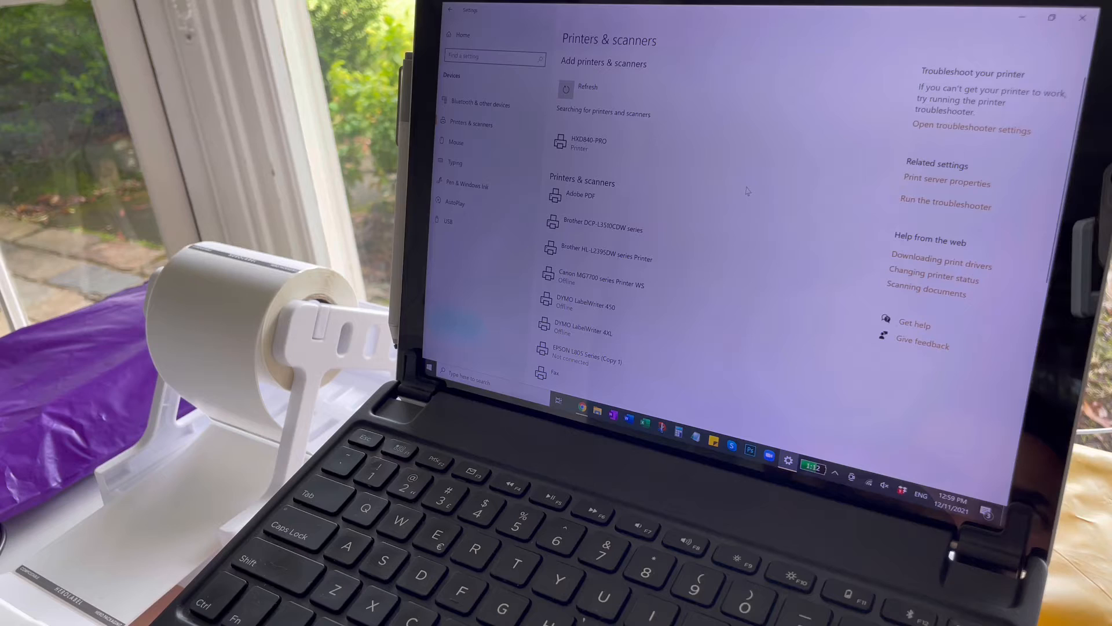
left_click(604, 142)
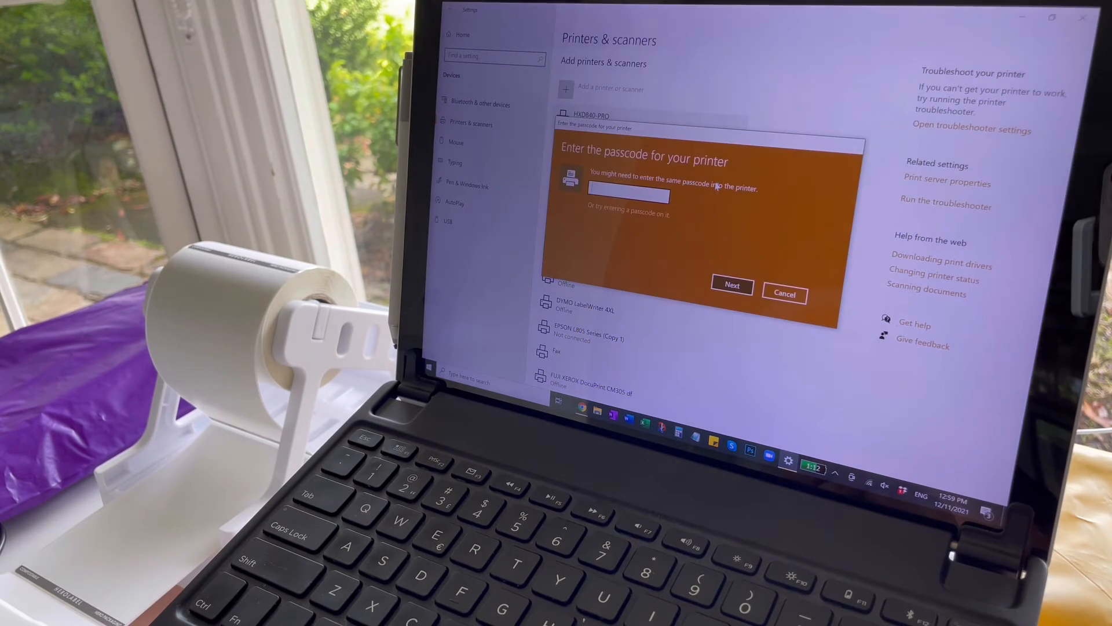
type("0000")
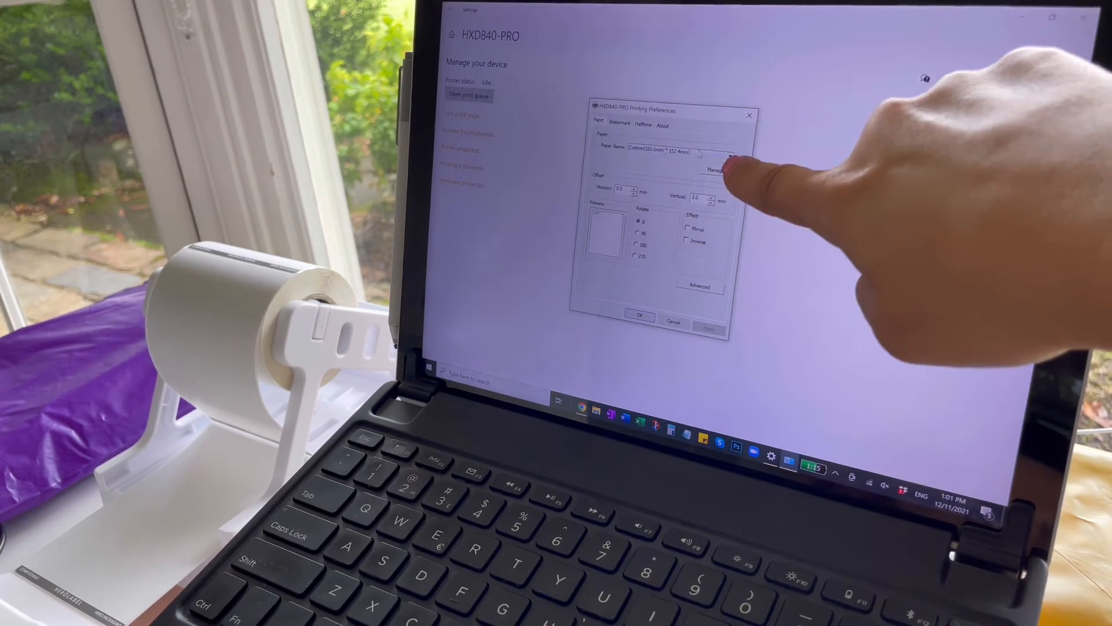
Choose the custom label paper size and adjust Print Density under Advanced preferences.
left_click(681, 154)
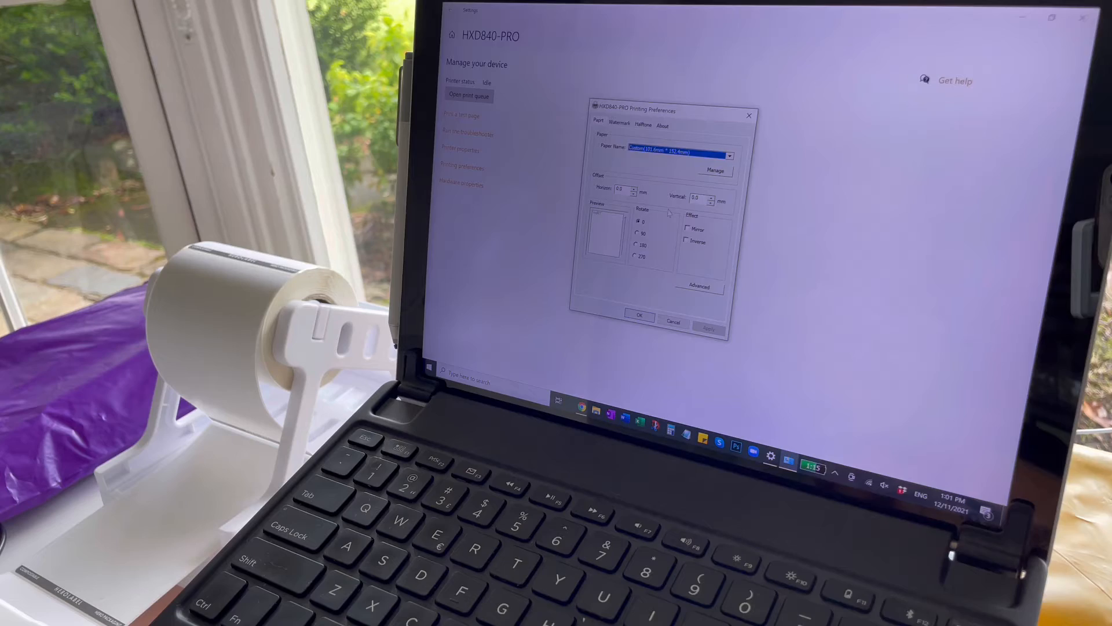
left_click(635, 244)
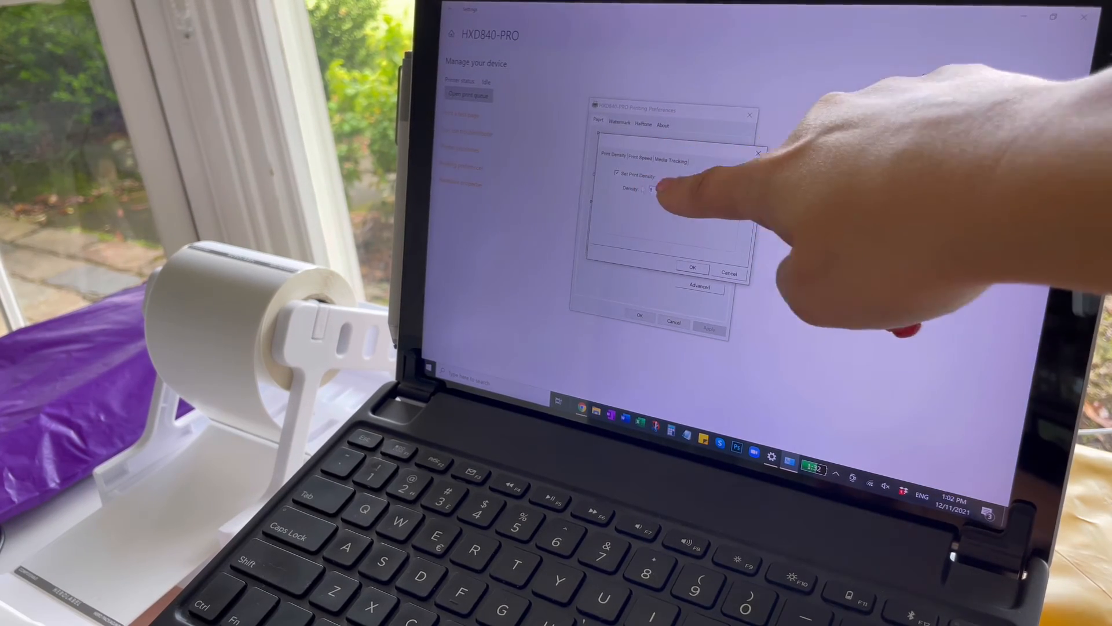
left_click(632, 161)
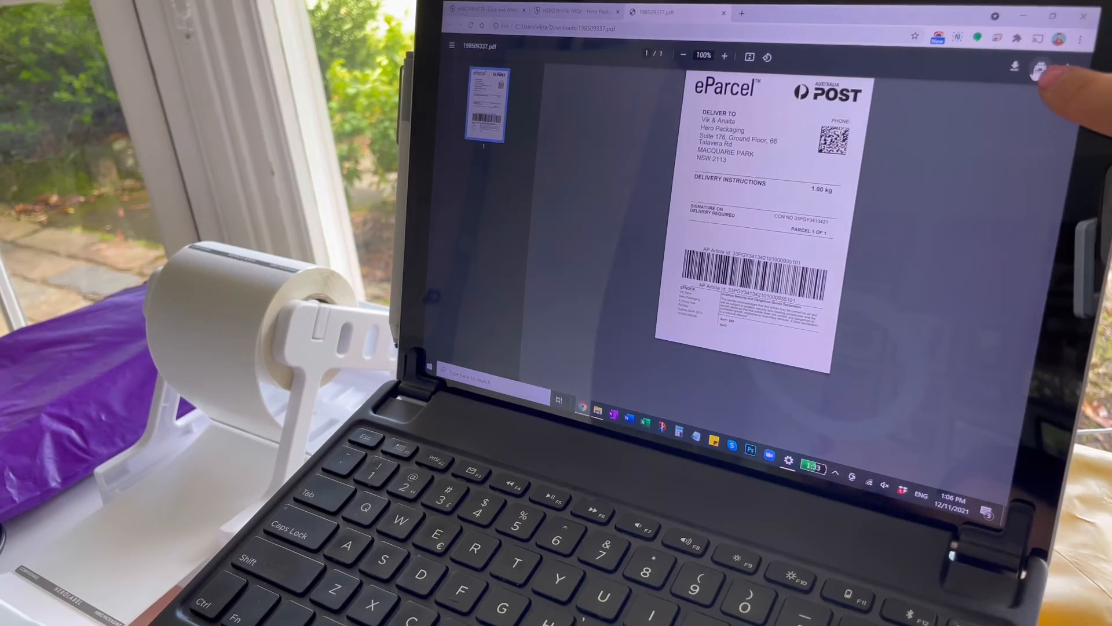
Print the eParcel label via the system dialog and open the printer's Preferences.
left_click(1041, 66)
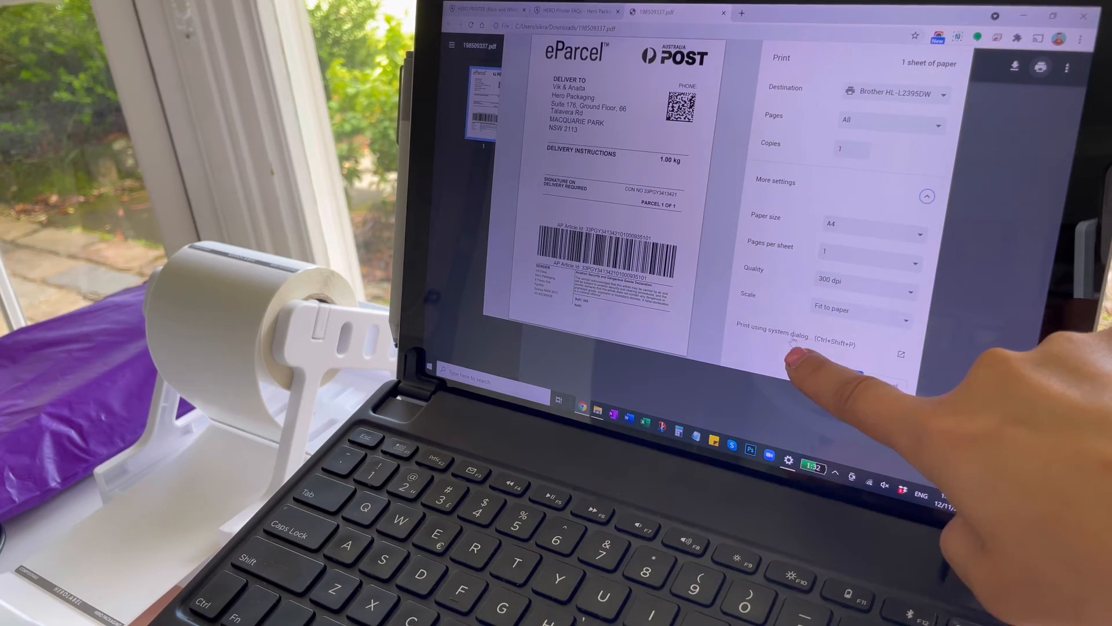
left_click(778, 328)
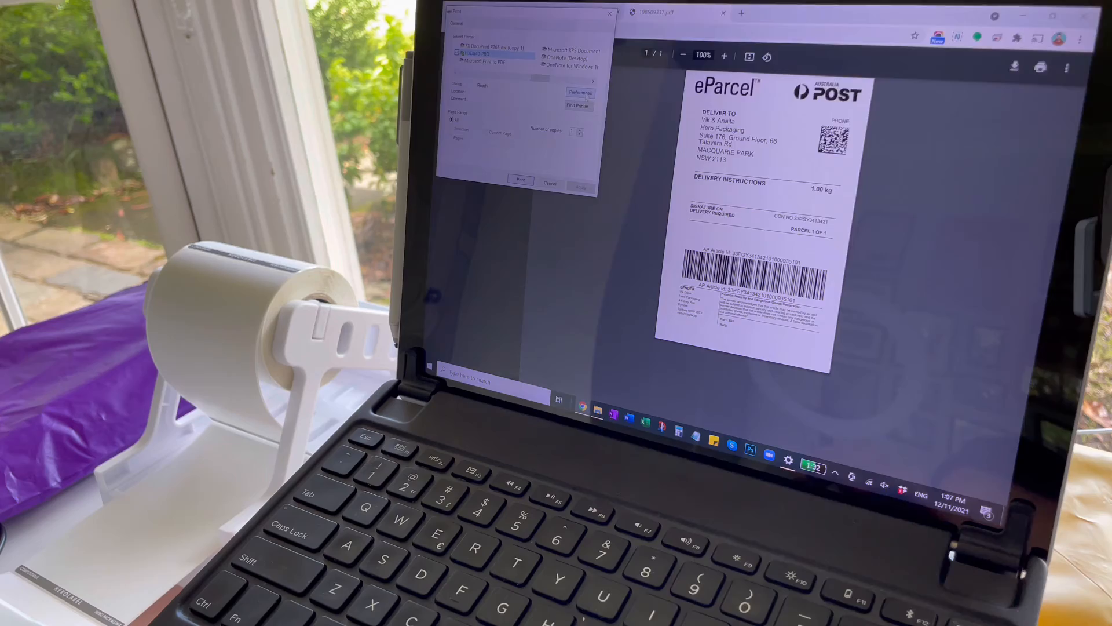
left_click(581, 93)
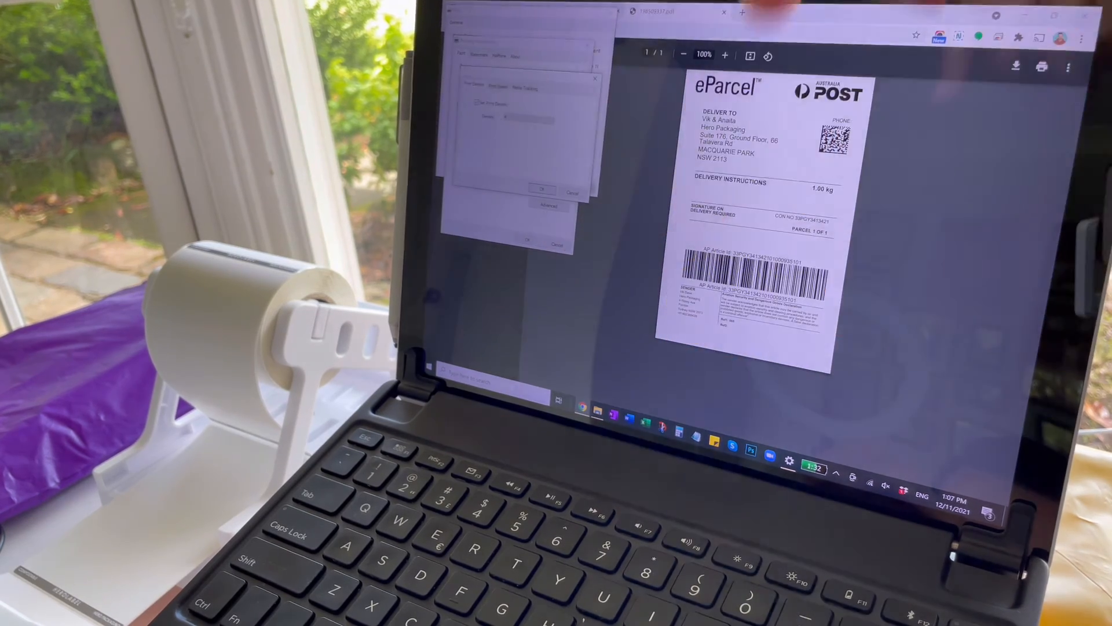